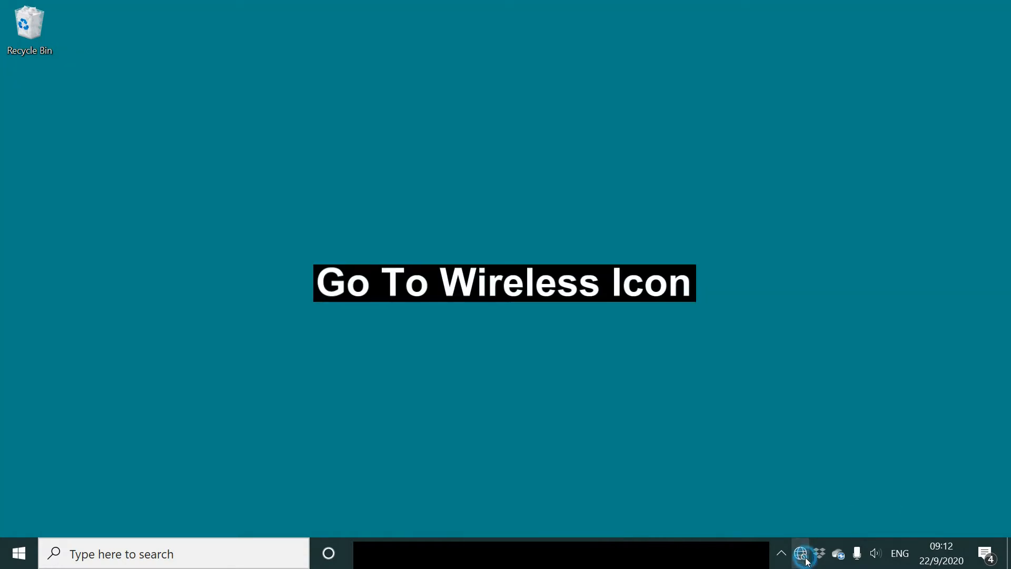
Step: Open the properties of the connected Technology Tips Wi-Fi network from the system tray
click(802, 553)
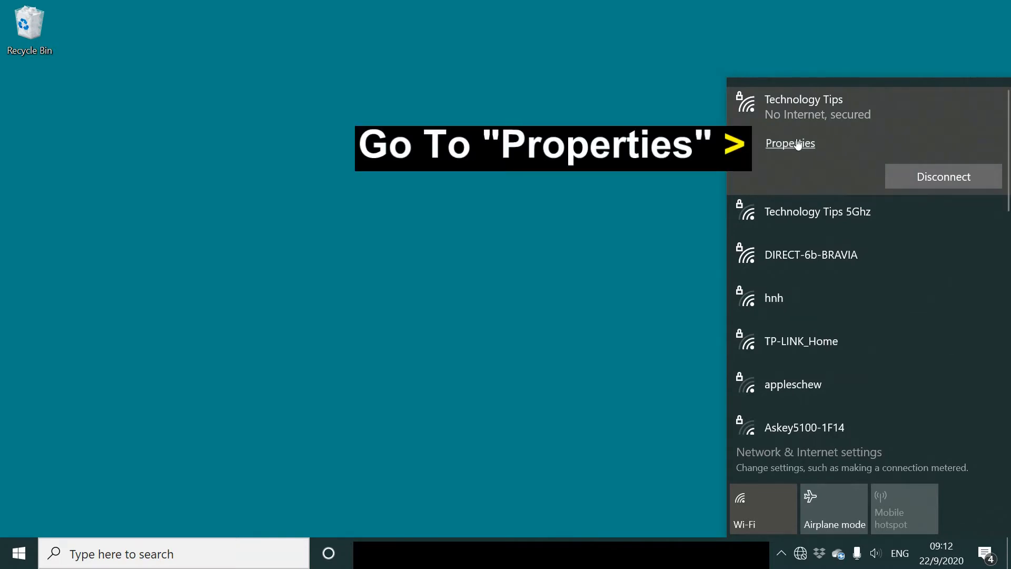
click(789, 143)
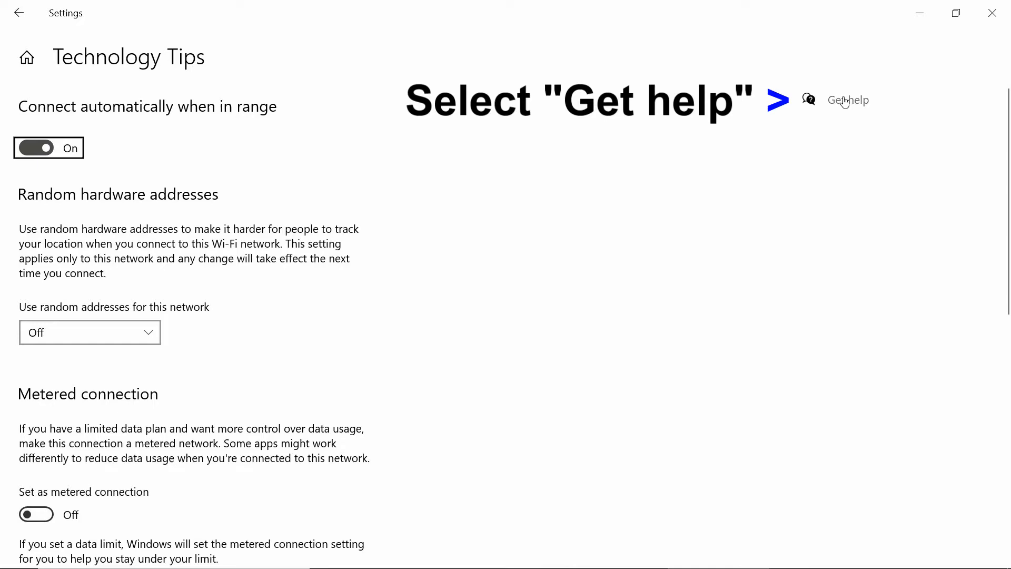
Step: Use Get help to launch the Internet Connections troubleshooter for the no-internet problem
click(848, 100)
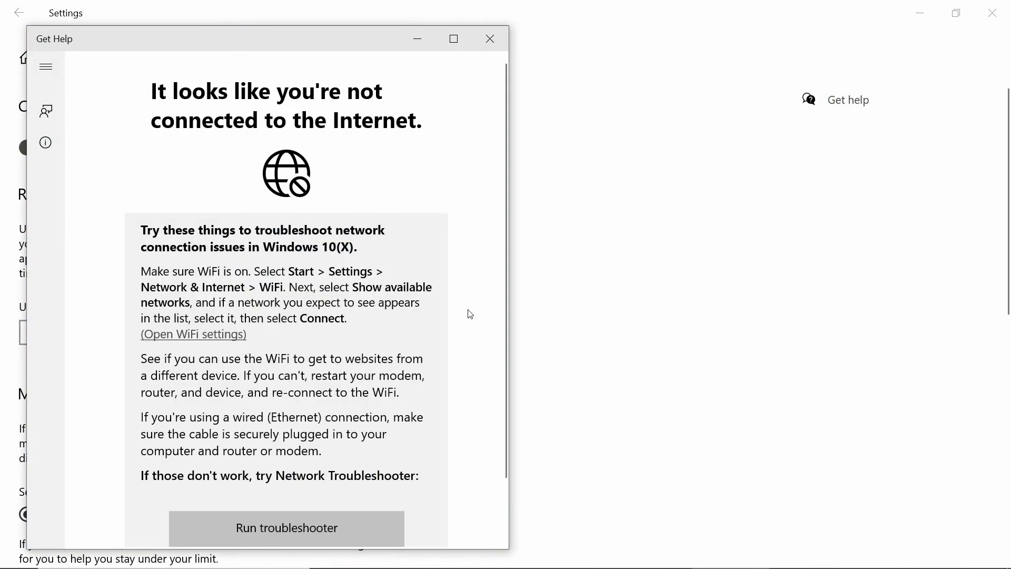
mouse_move(217, 145)
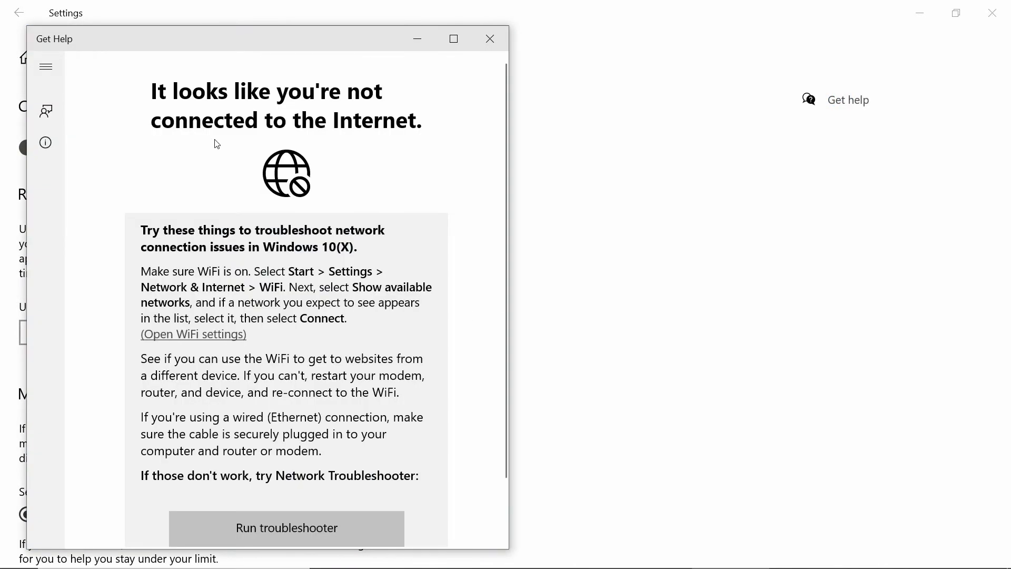
scroll(down, 3)
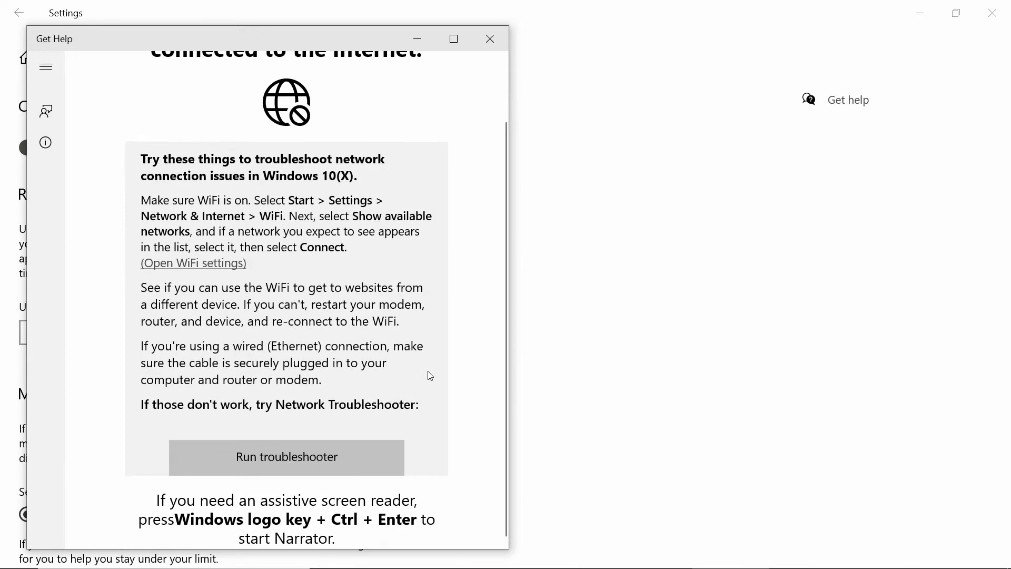
click(286, 456)
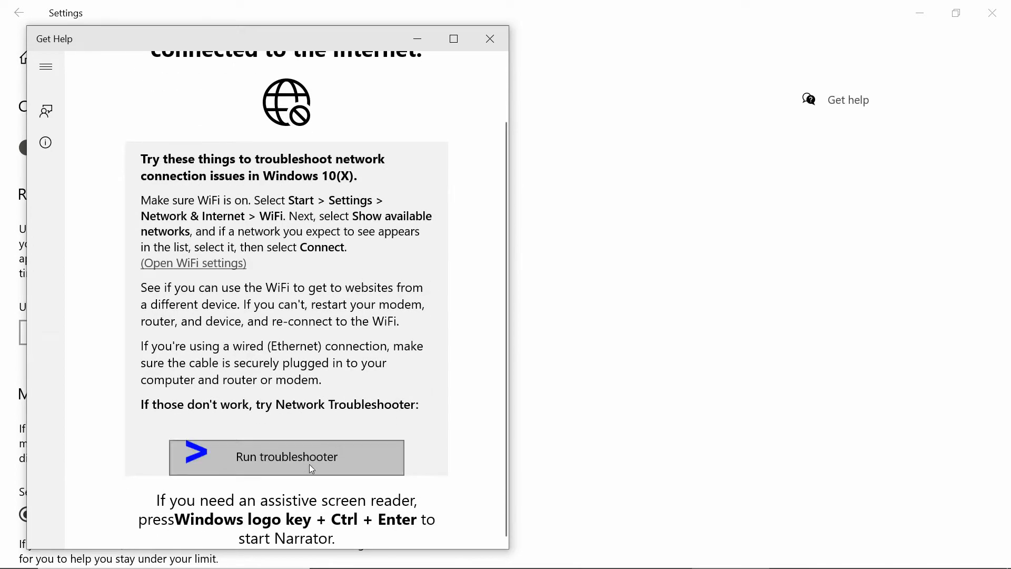
click(310, 468)
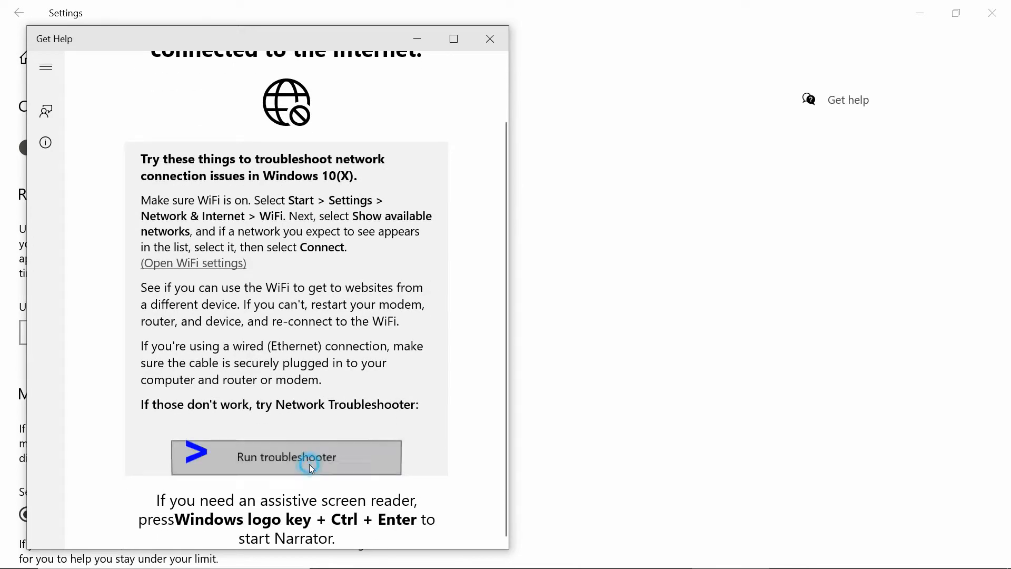
click(287, 457)
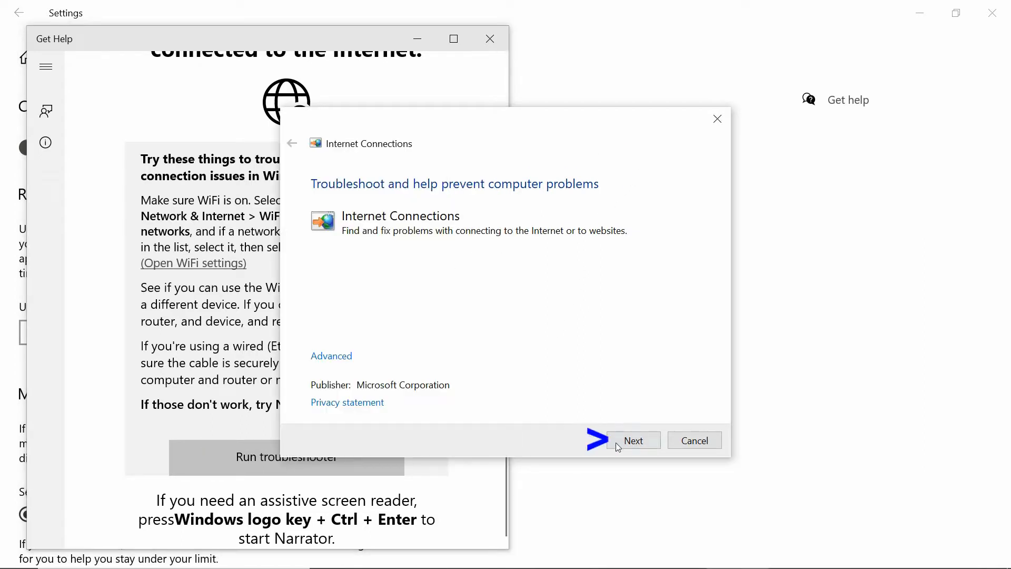
Step: Troubleshoot the Internet connection, finding Wi-Fi lacks a valid IP configuration, then close it
click(633, 440)
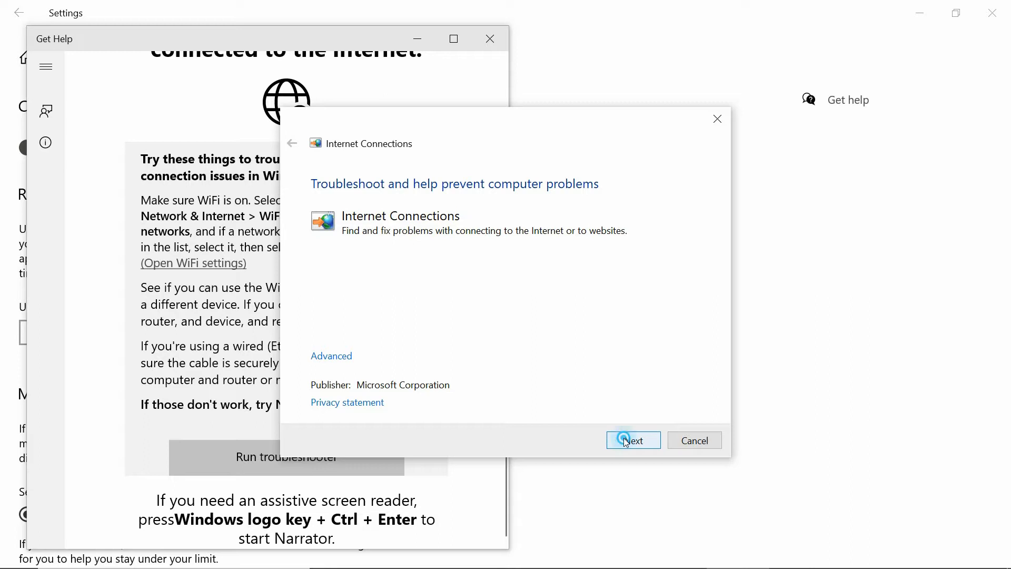
click(633, 441)
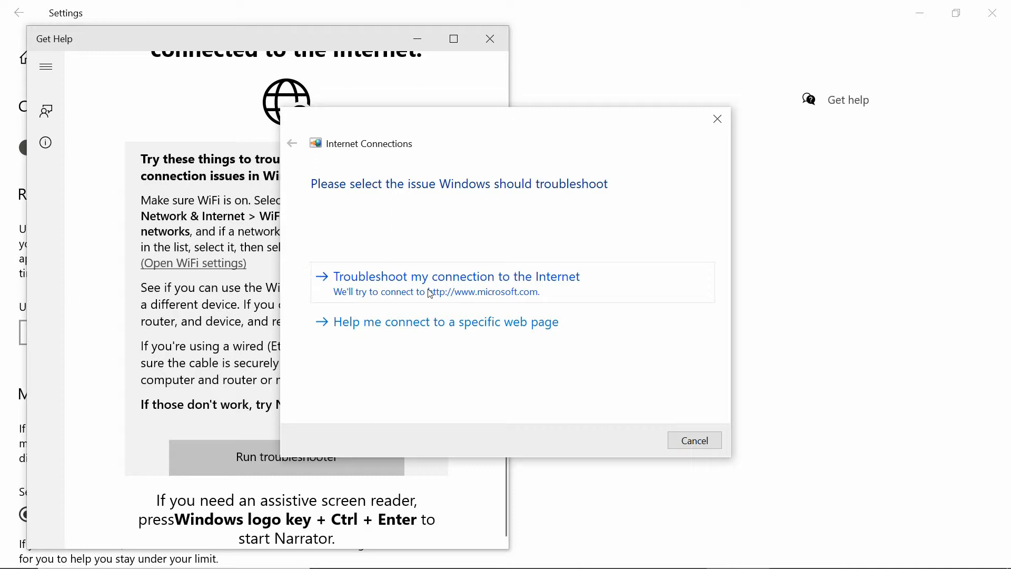
click(458, 276)
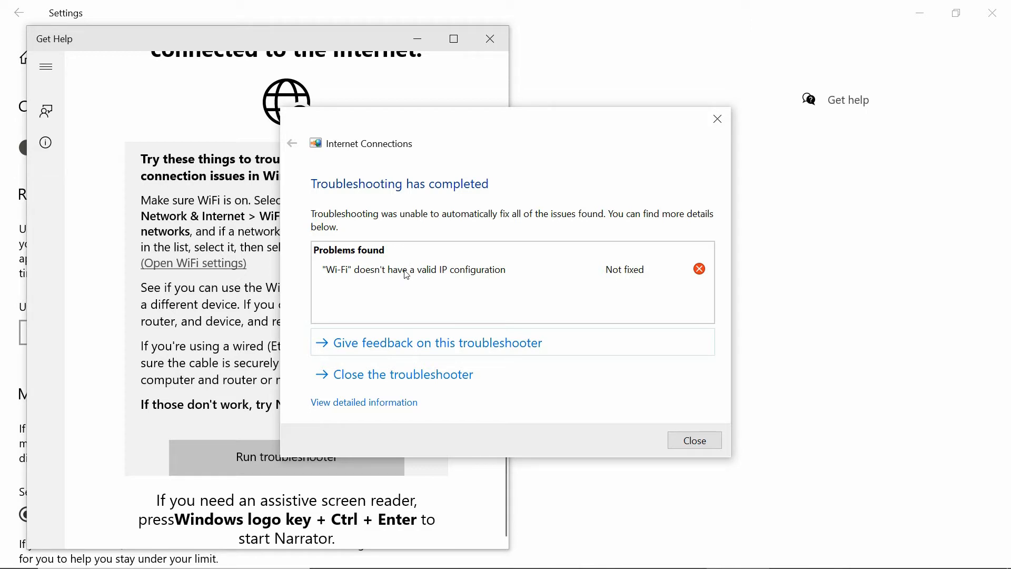
mouse_move(336, 277)
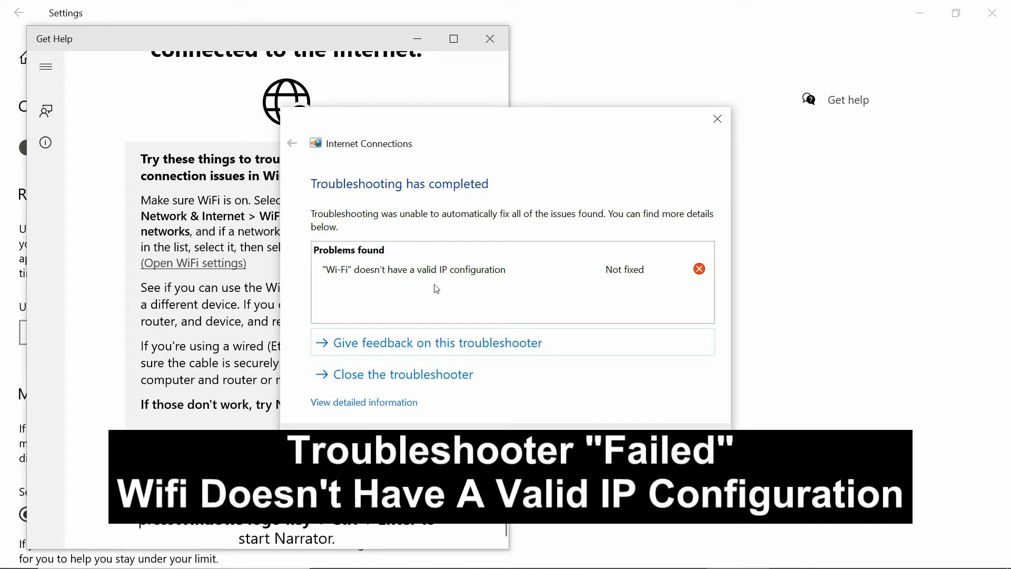
mouse_move(540, 287)
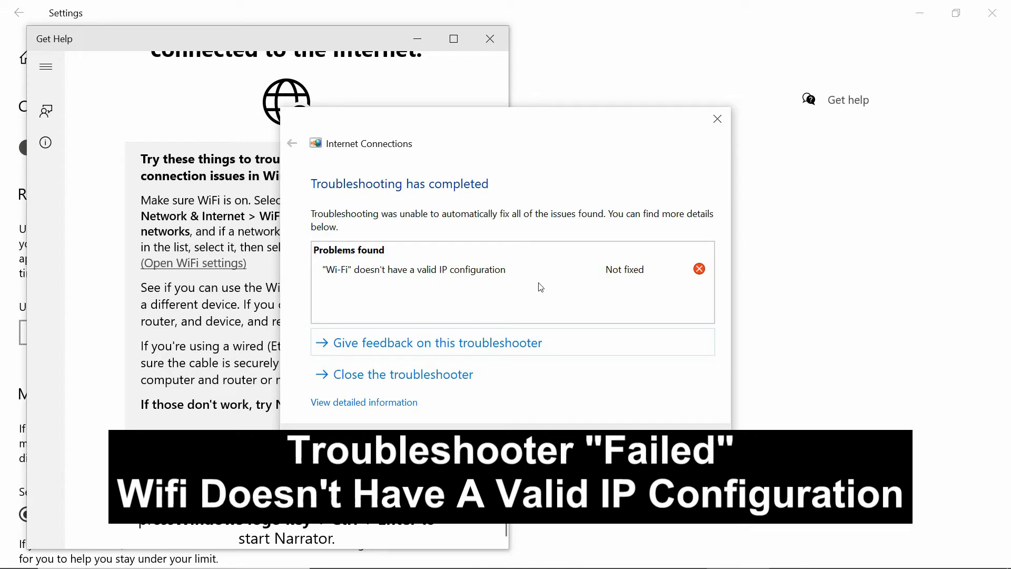
mouse_move(464, 277)
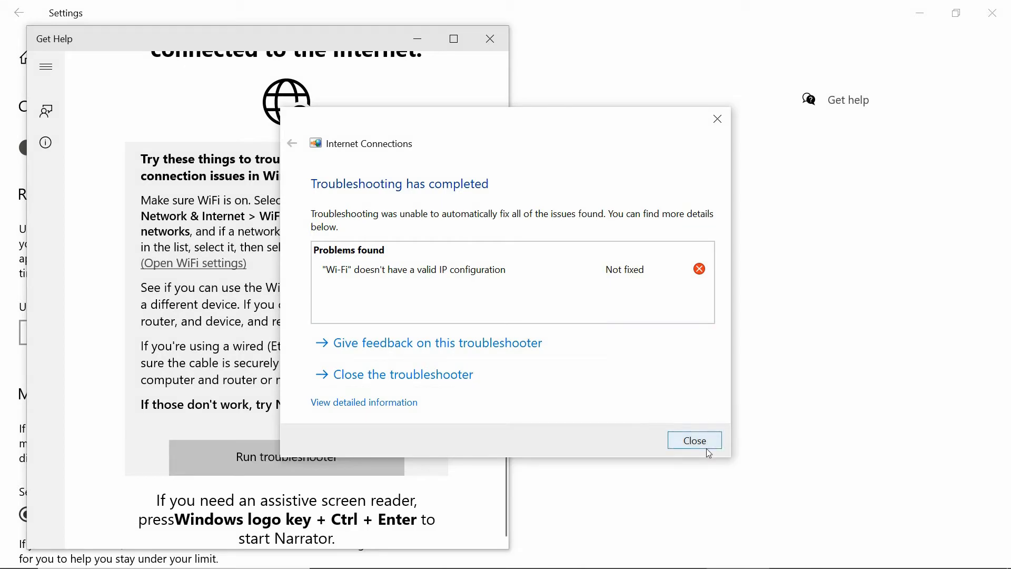
click(694, 440)
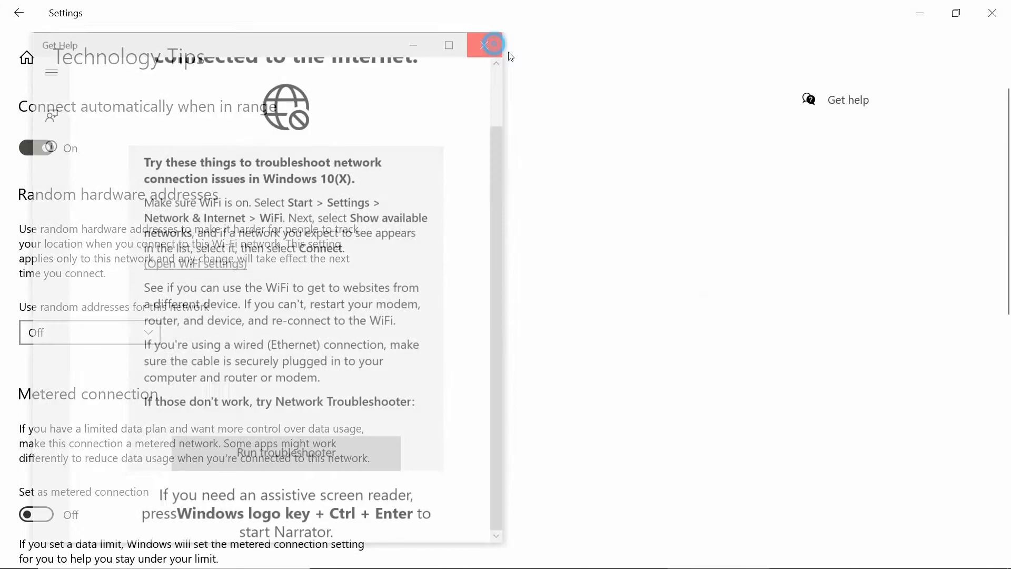
Step: Close Get Help, view Control Panel as large icons and open Network and Sharing Center
click(487, 44)
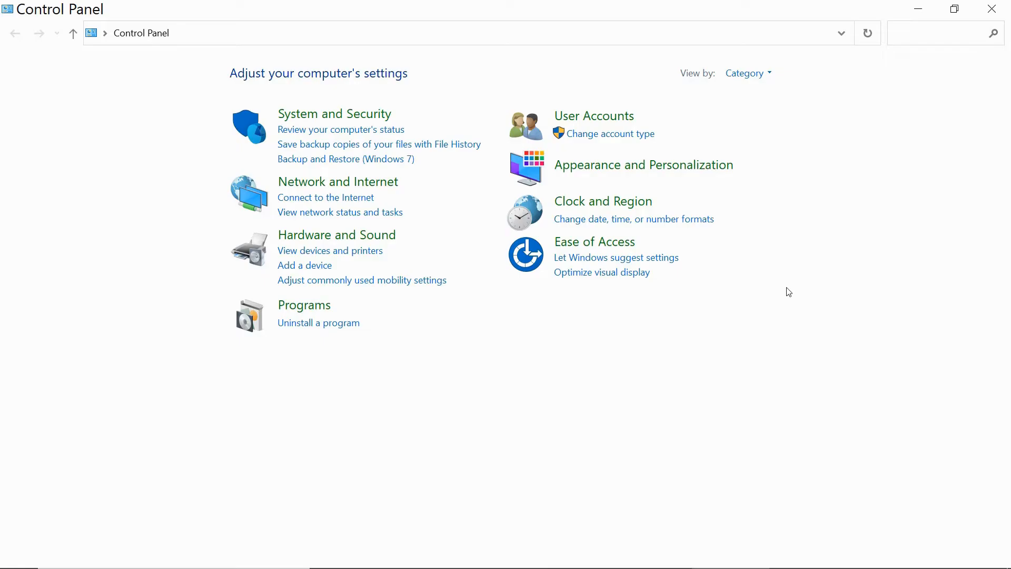
click(748, 73)
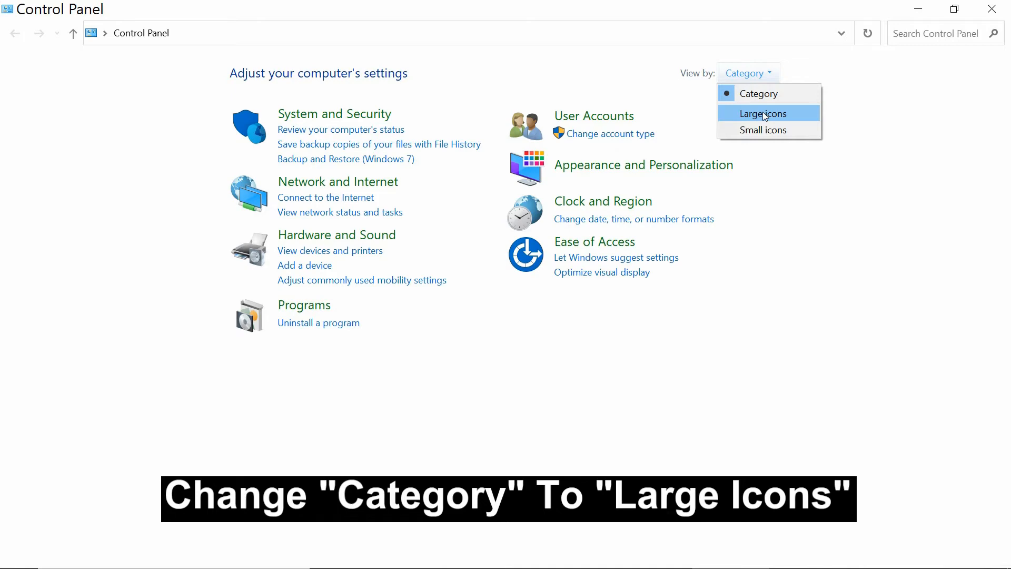
click(764, 113)
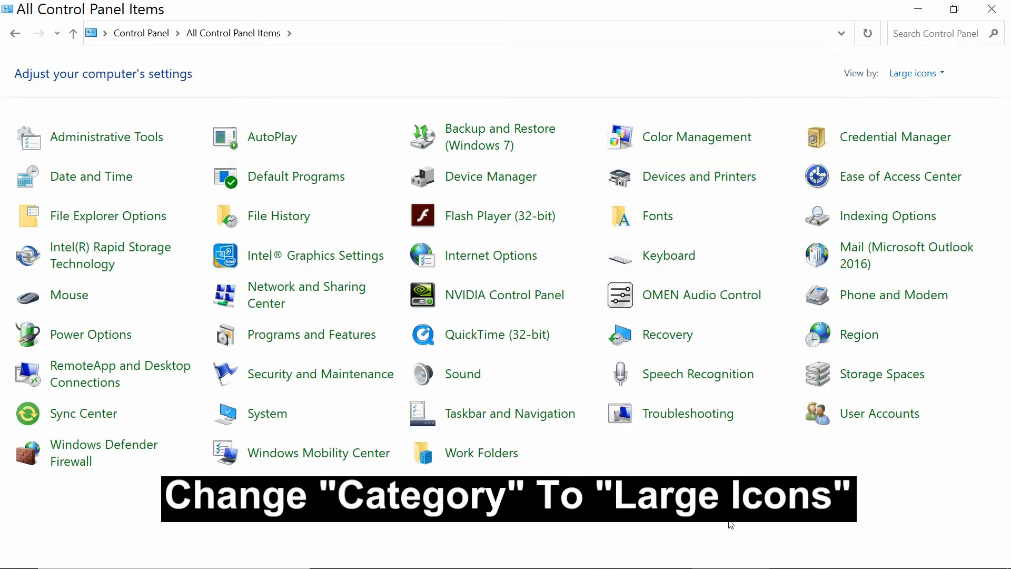
mouse_move(306, 295)
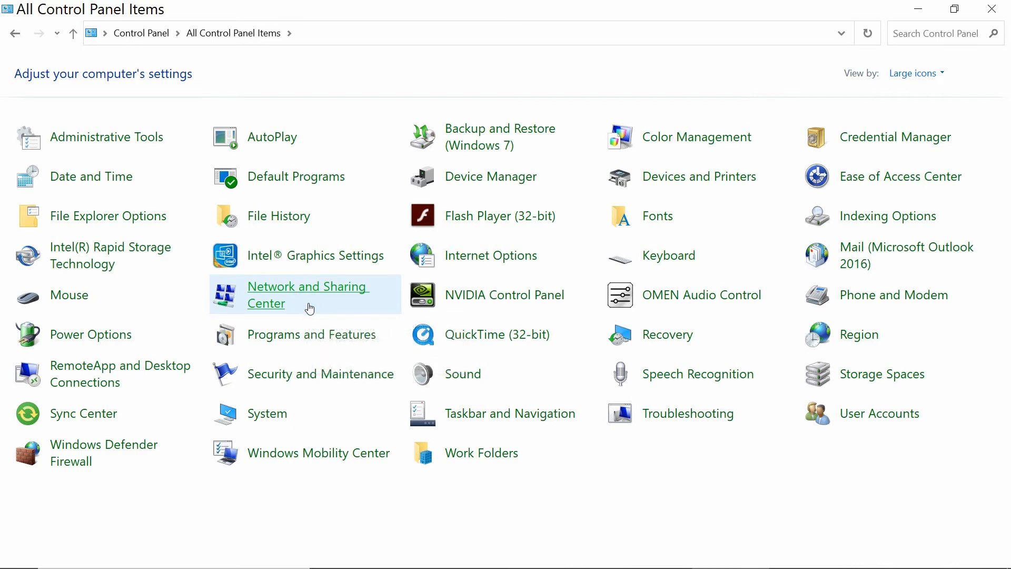
click(308, 295)
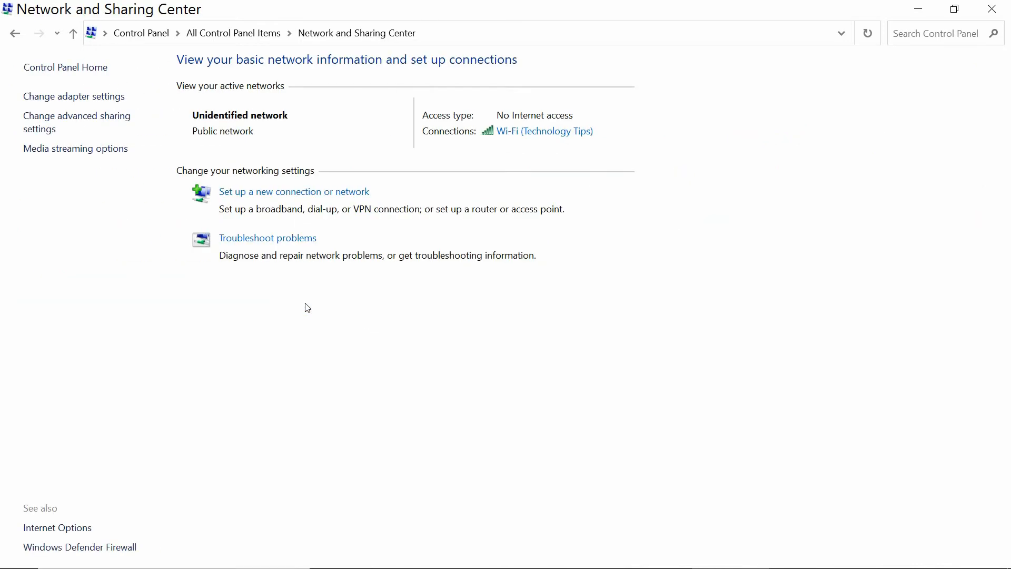
mouse_move(139, 127)
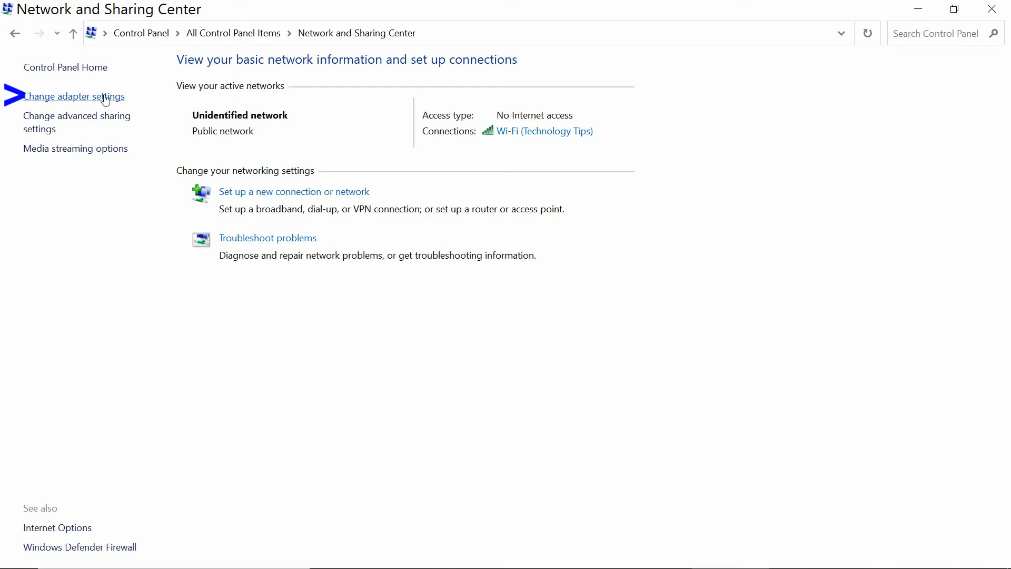
Step: Open Change adapter settings to list the Wi-Fi, Ethernet and Bluetooth adapters
click(74, 96)
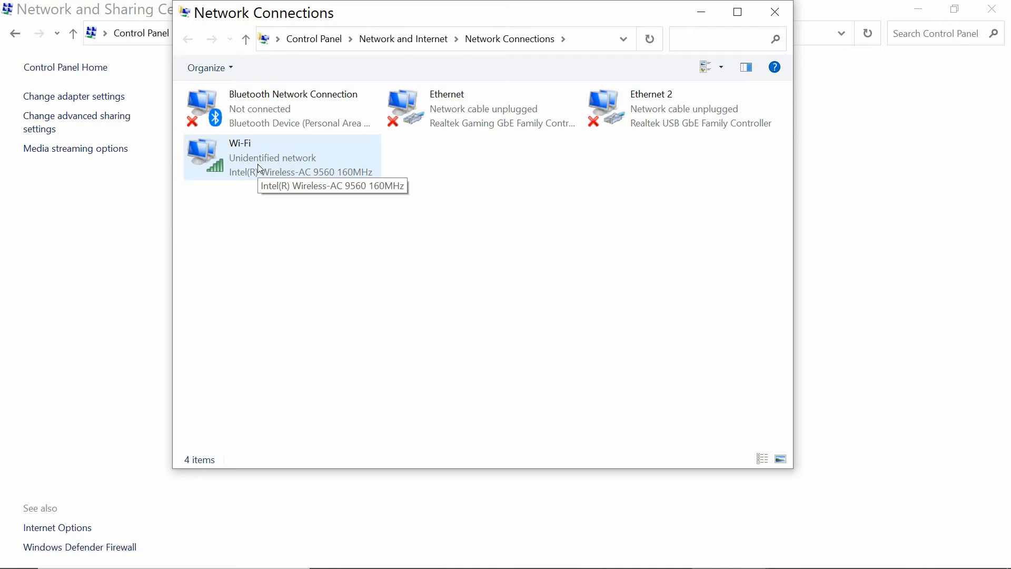
Step: Disable and re-enable the Wi-Fi adapter, then close Network Connections
right_click(232, 155)
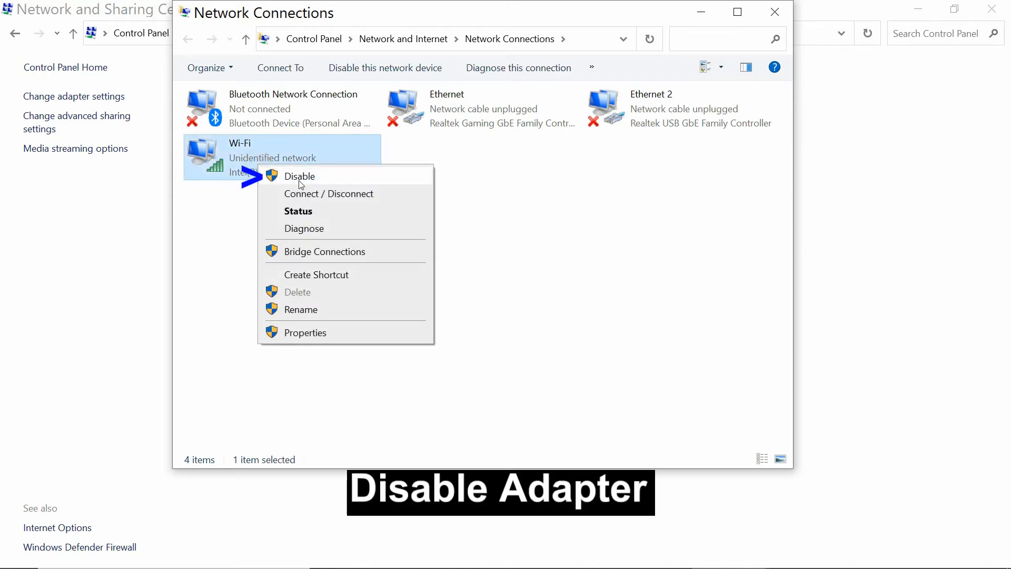
click(299, 176)
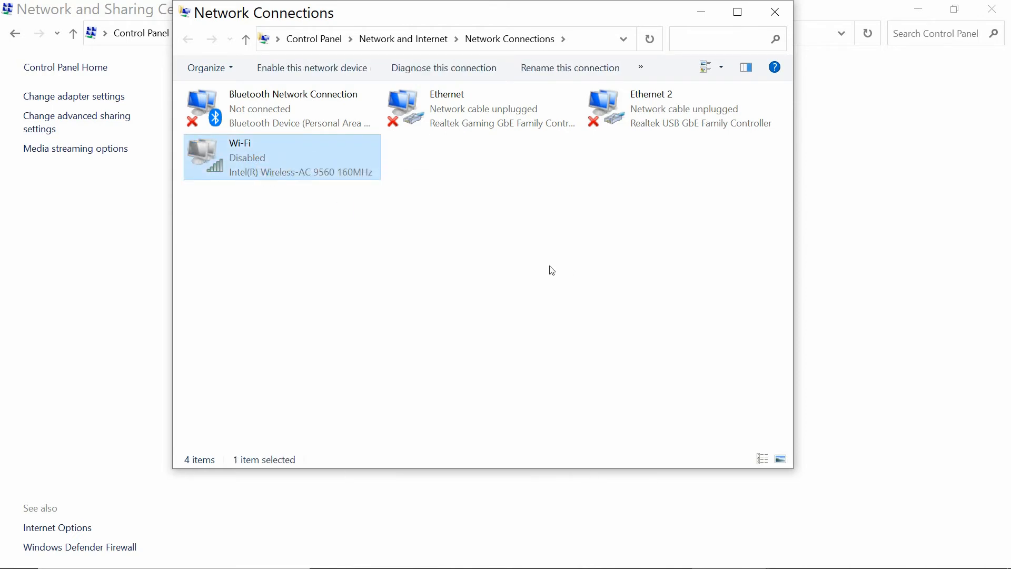
mouse_move(360, 231)
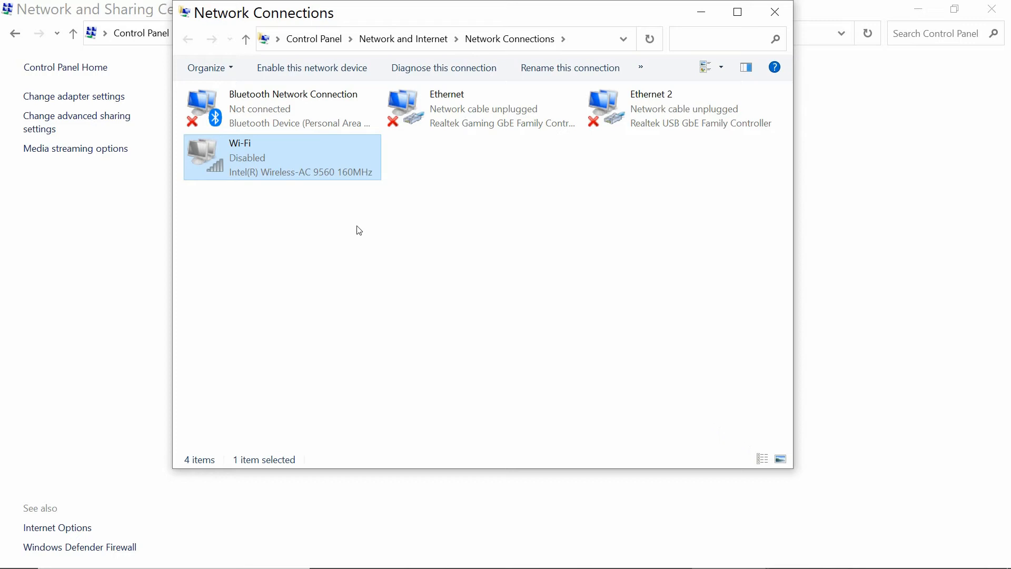
right_click(283, 157)
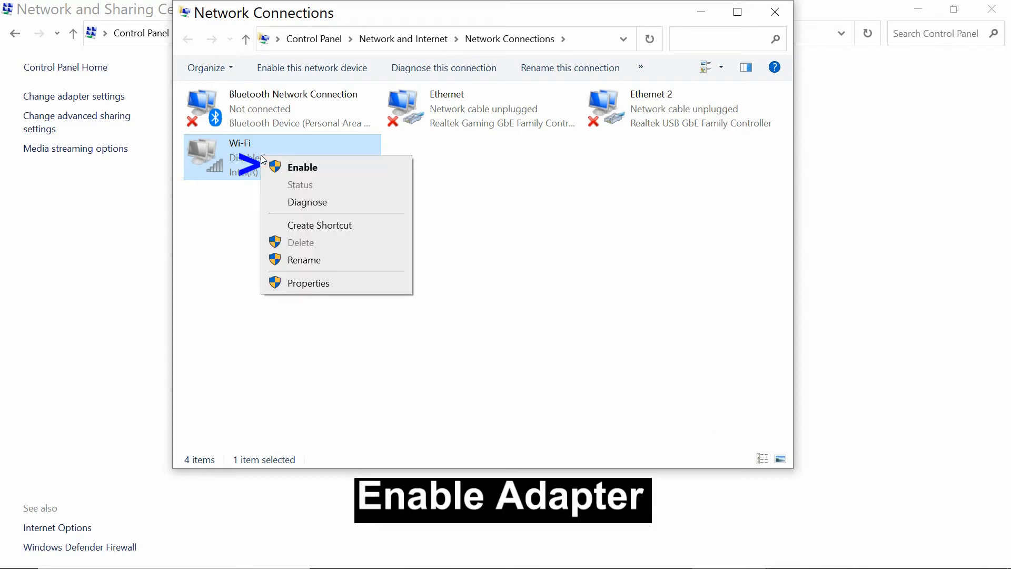
mouse_move(302, 166)
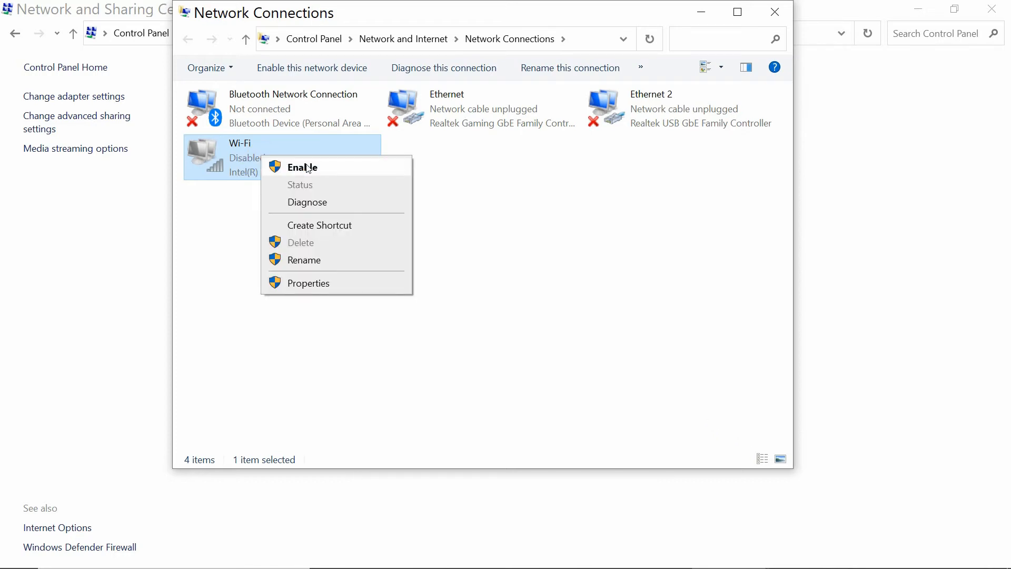
click(301, 168)
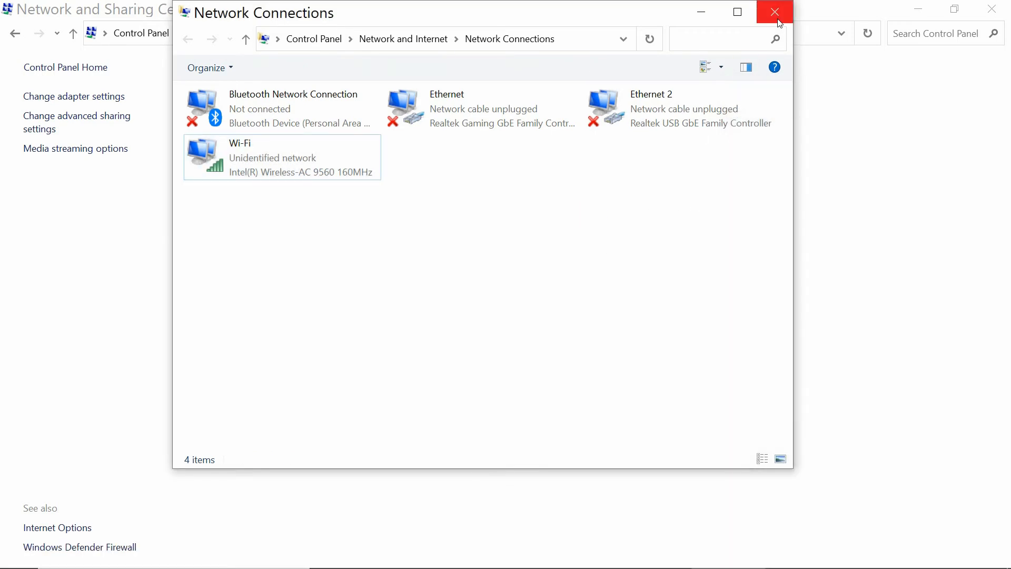
mouse_move(774, 12)
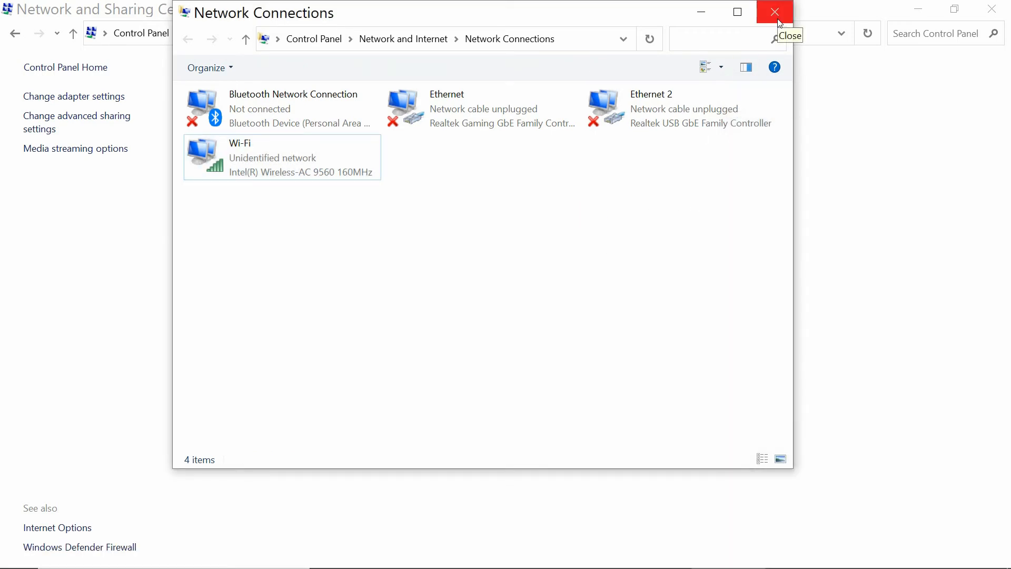
click(774, 11)
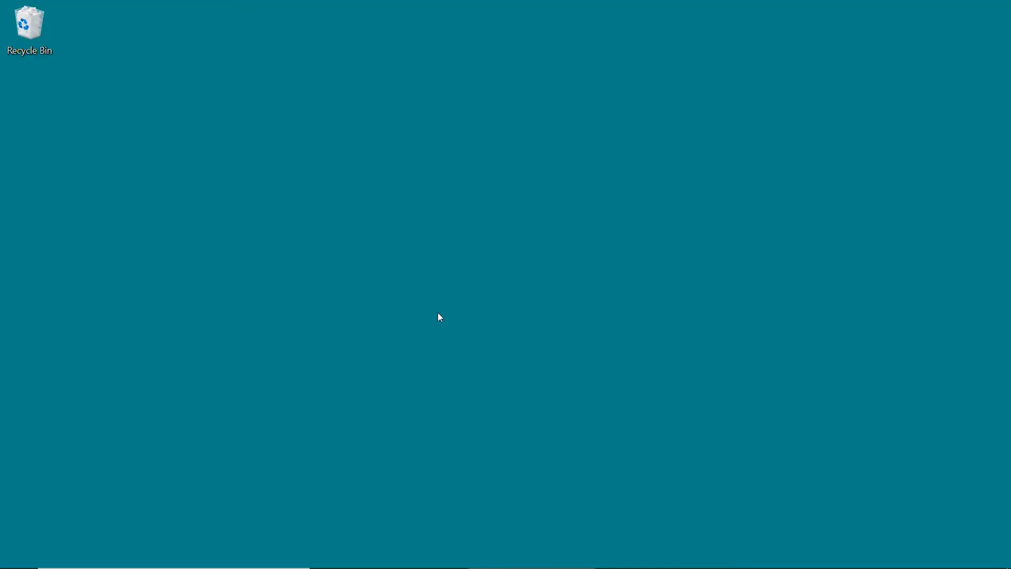
mouse_move(388, 340)
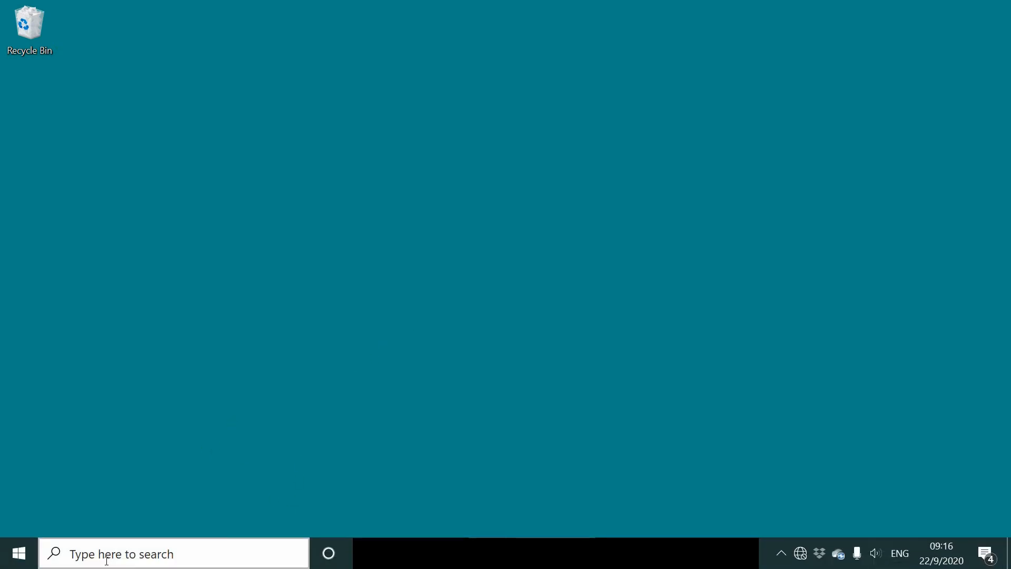
Step: Search for cmd and run Command Prompt as administrator
text(cmd)
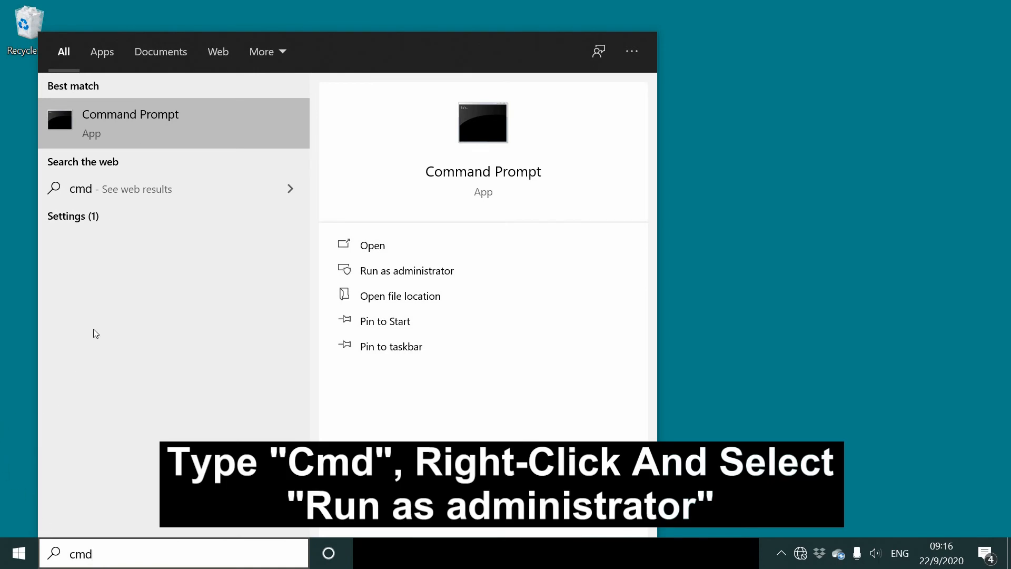
right_click(130, 122)
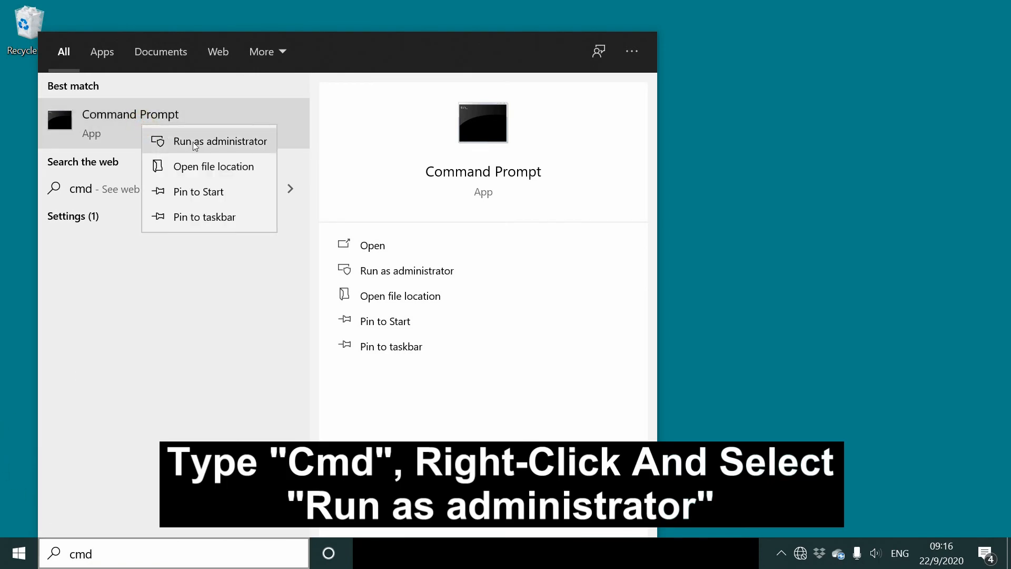
click(220, 140)
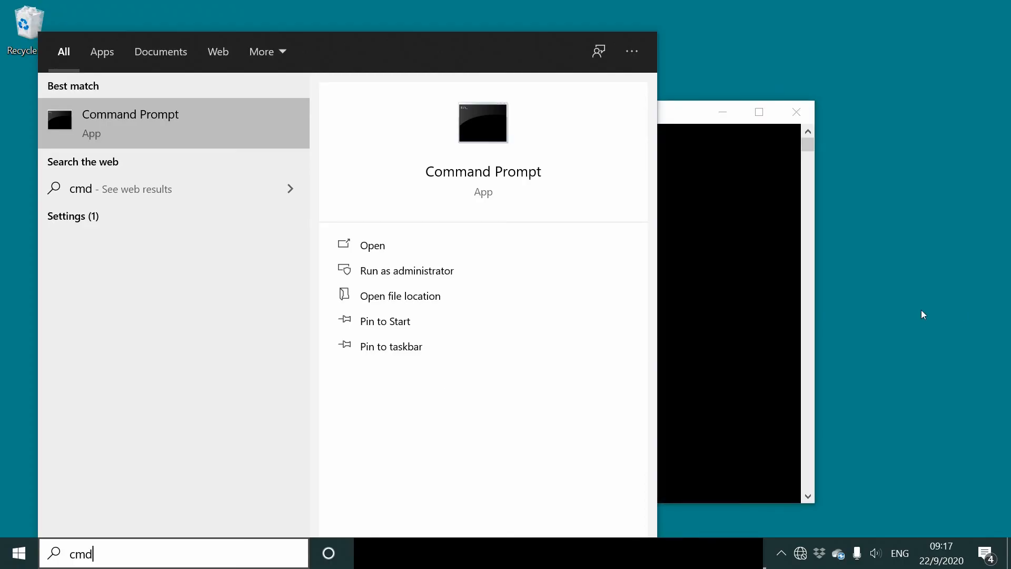
click(407, 271)
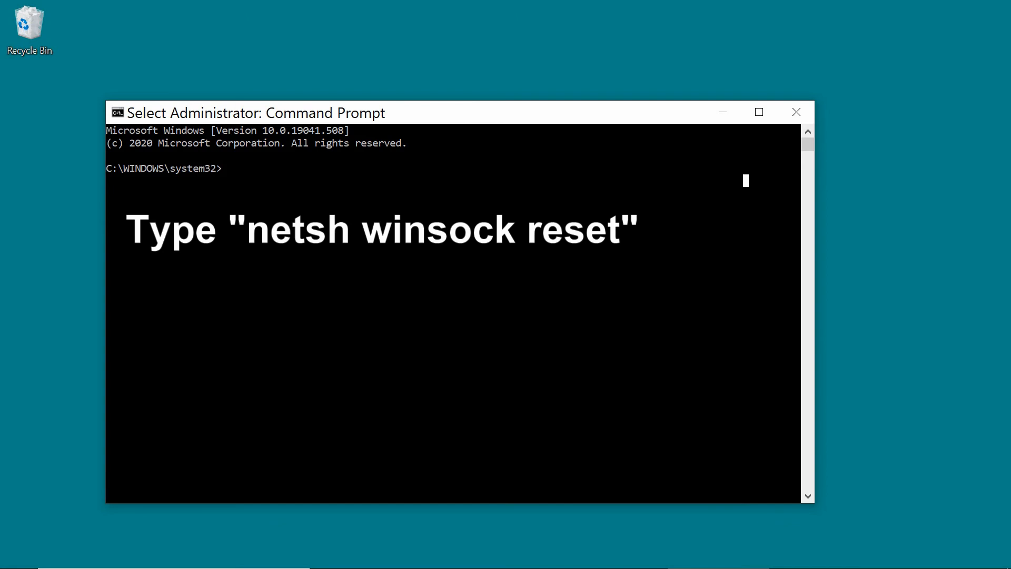
Step: Run netsh winsock reset, reporting the Winsock Catalog was successfully reset
text(net)
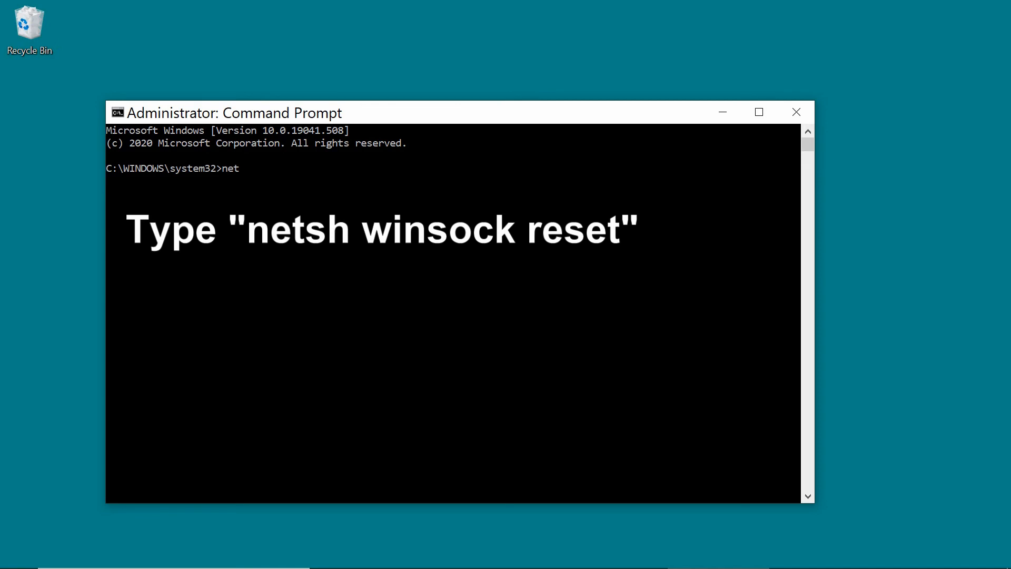
text(sh)
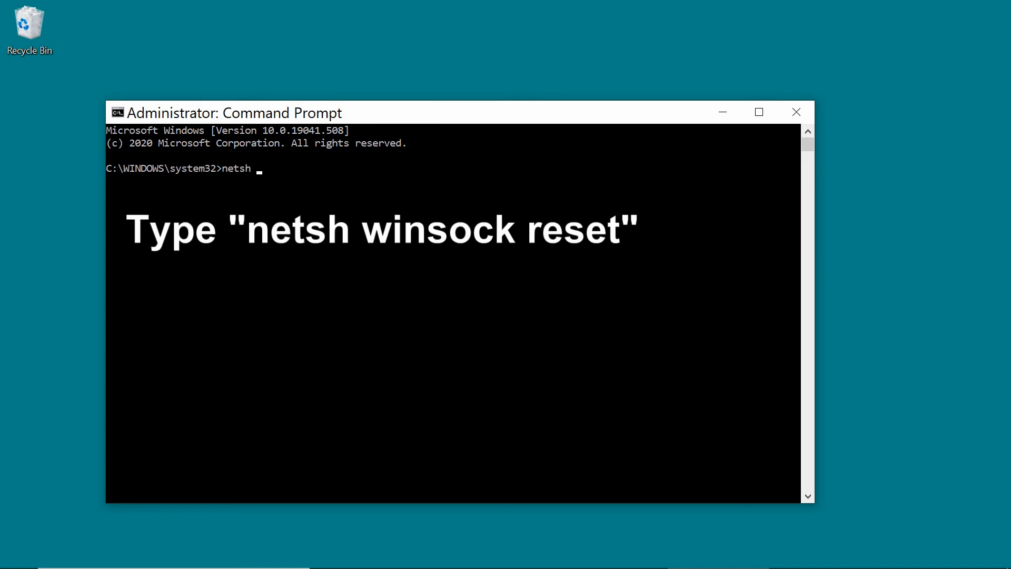
text(winso)
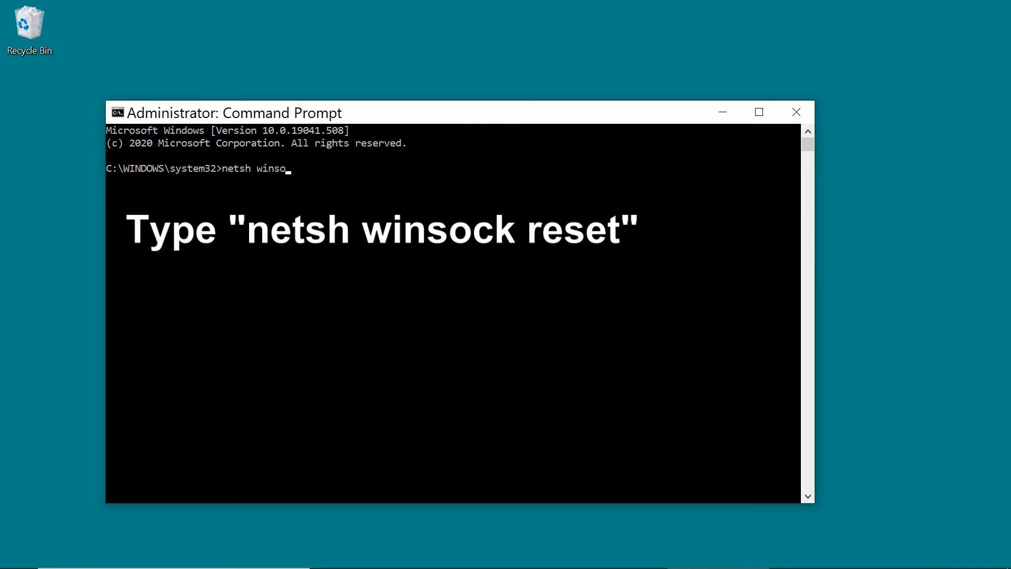
text(ck)
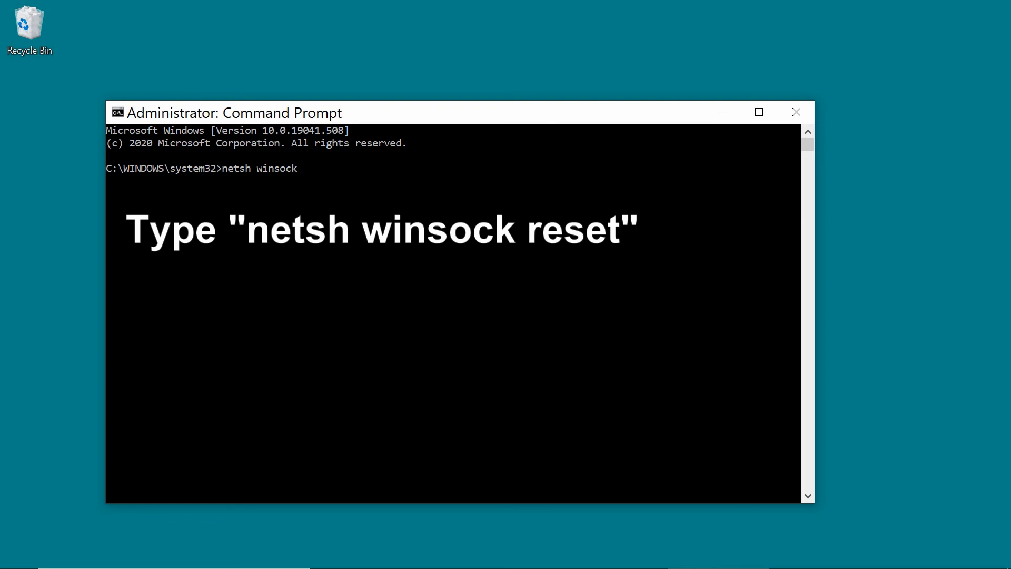
text(reset)
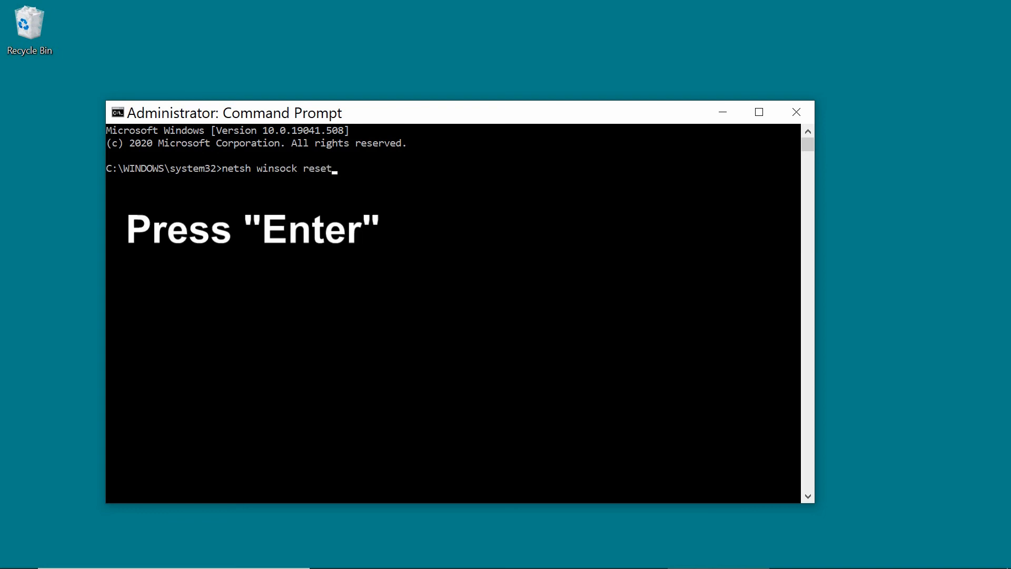
key(enter)
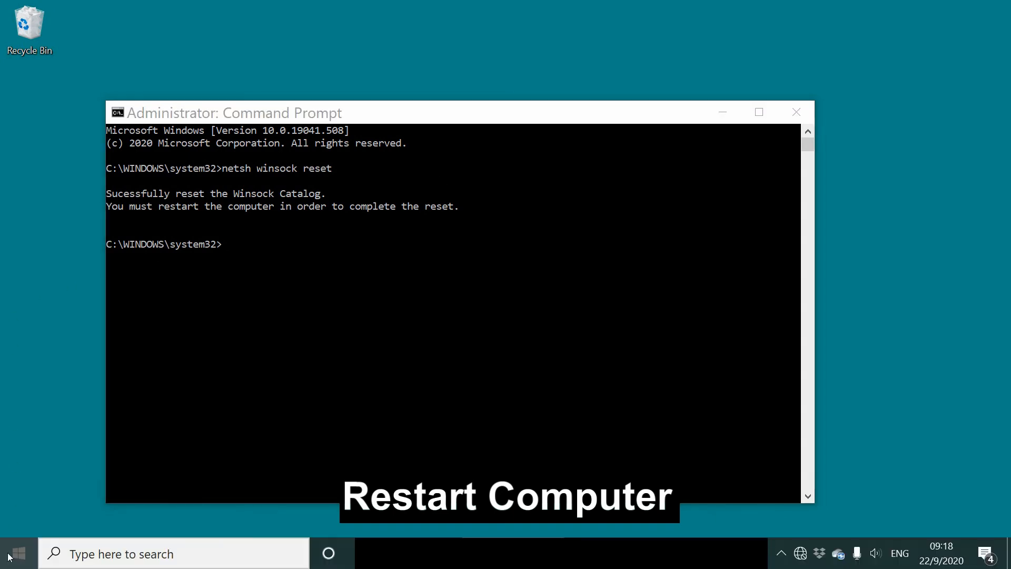
Step: Restart from Start > Power, then check the tray shows Technology Tips as Connected, secured
click(16, 553)
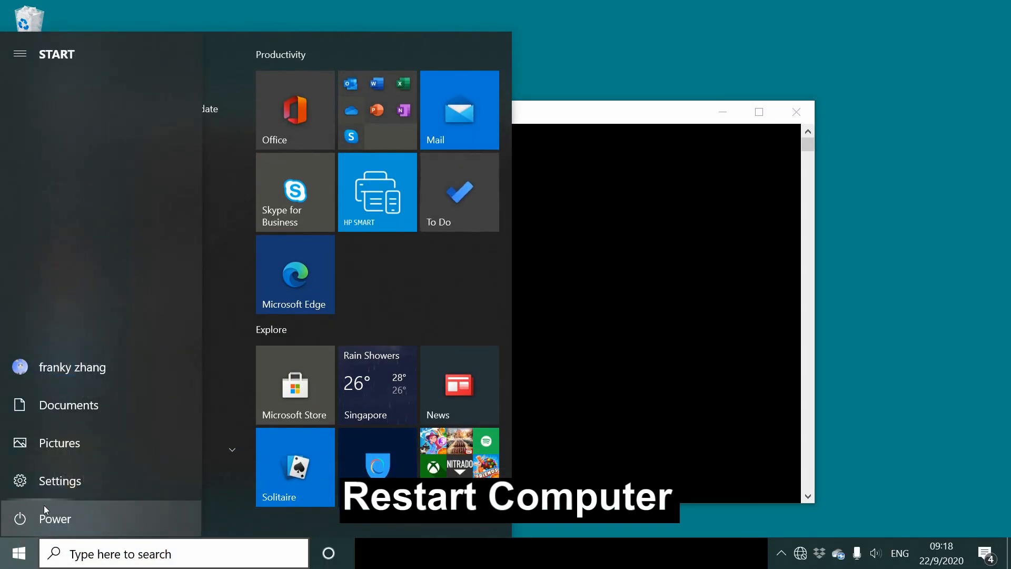
click(55, 518)
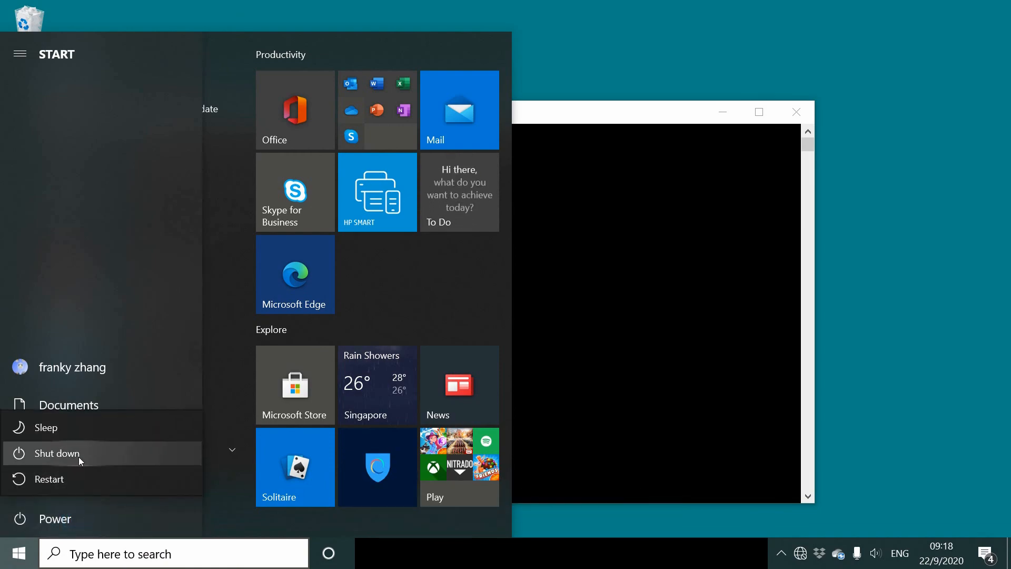
click(64, 453)
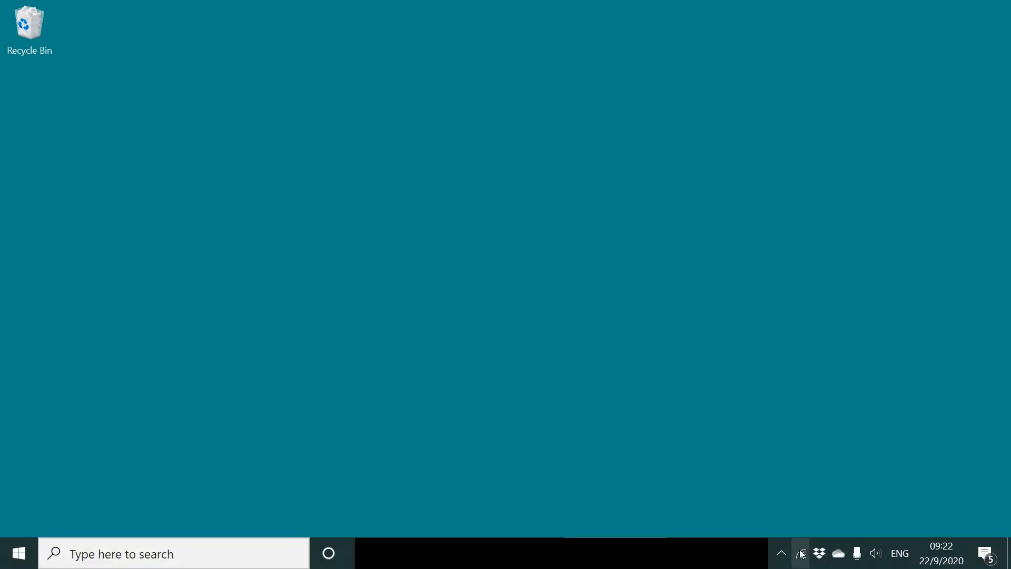
click(800, 553)
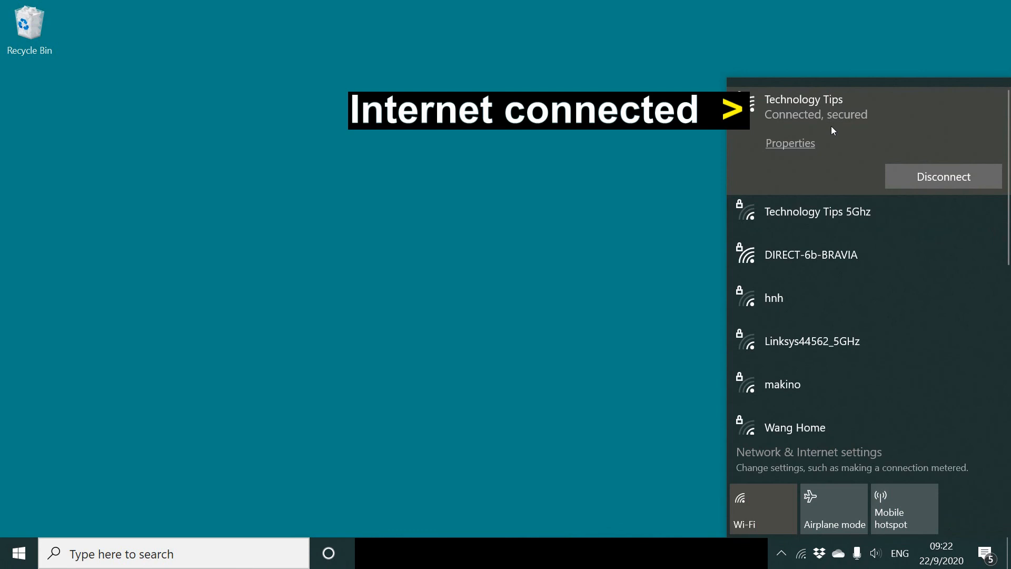